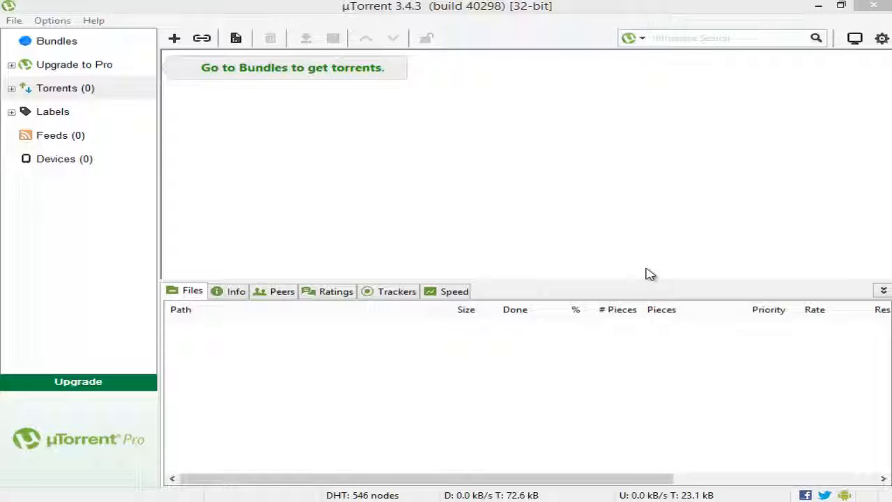
mouse_move(257, 4)
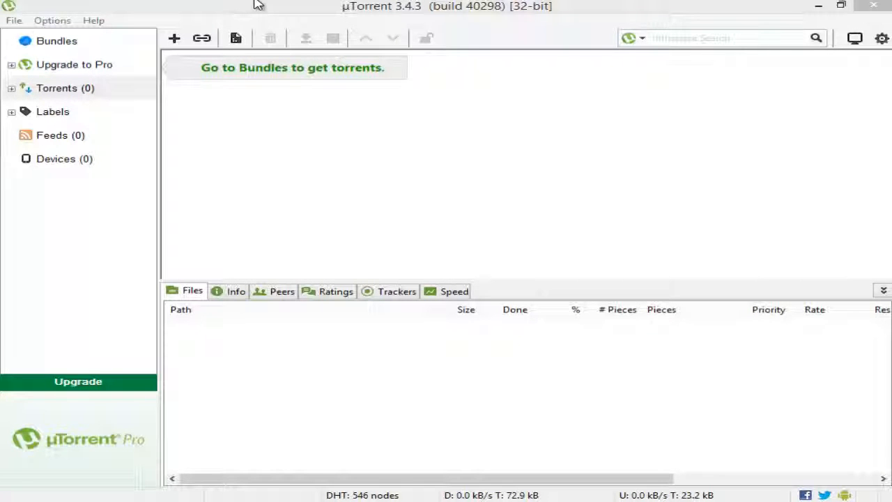
mouse_move(271, 5)
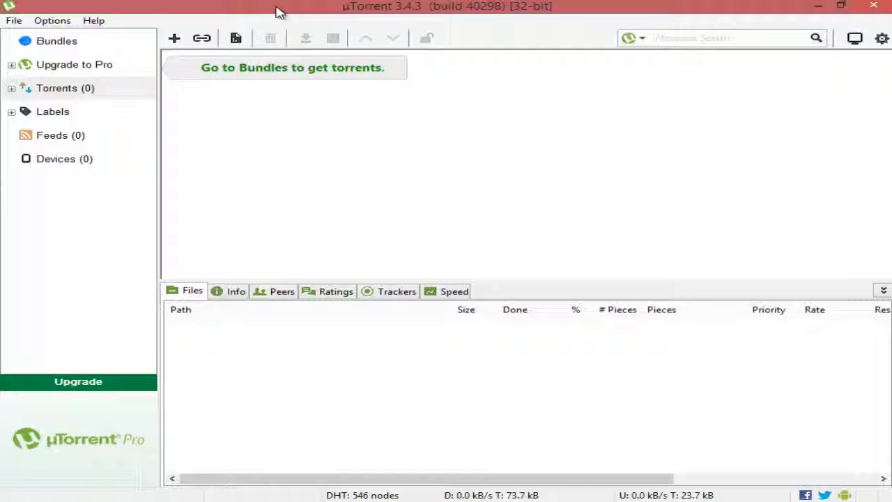
mouse_move(270, 10)
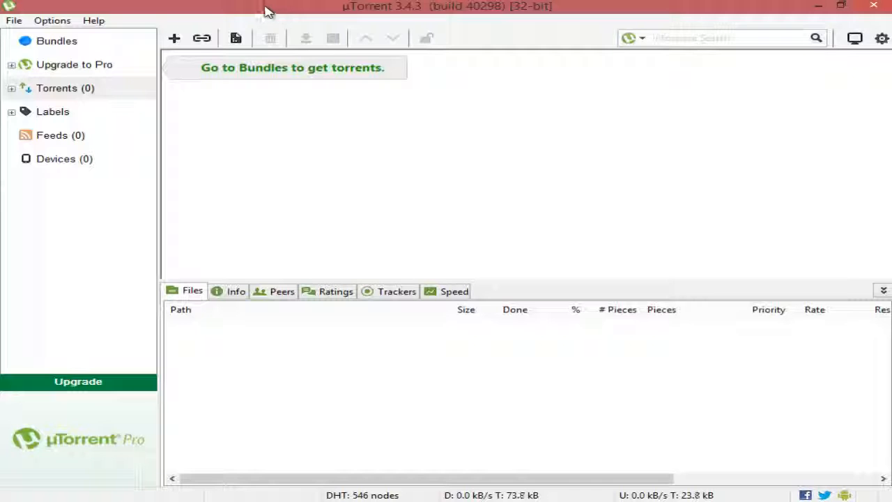
Step: Set the General preferences Boss-Key combination to Alt + X and confirm with OK
click(51, 20)
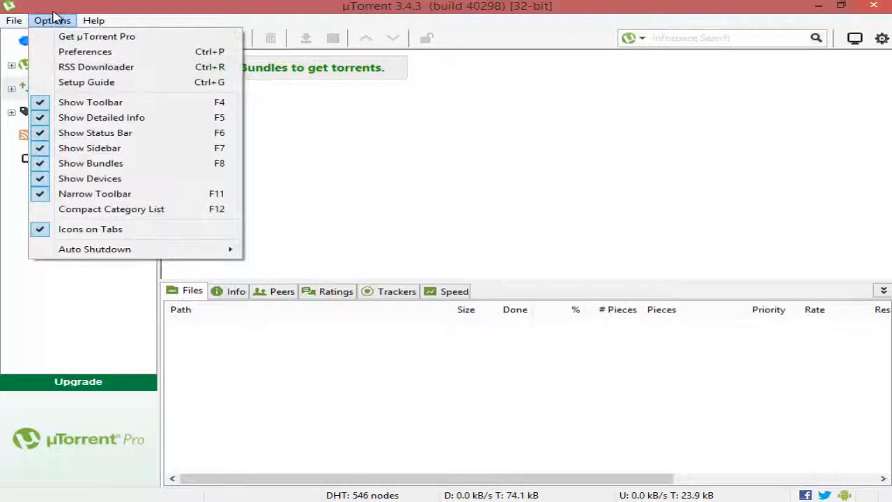
mouse_move(85, 52)
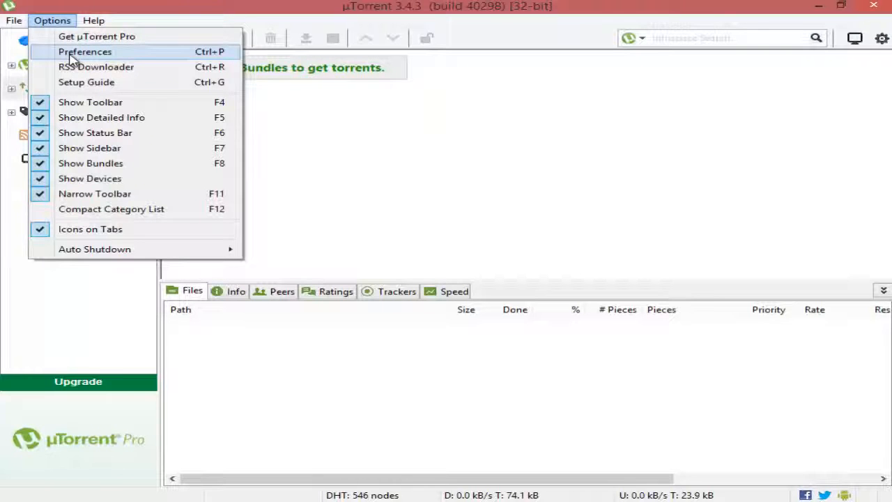
click(85, 51)
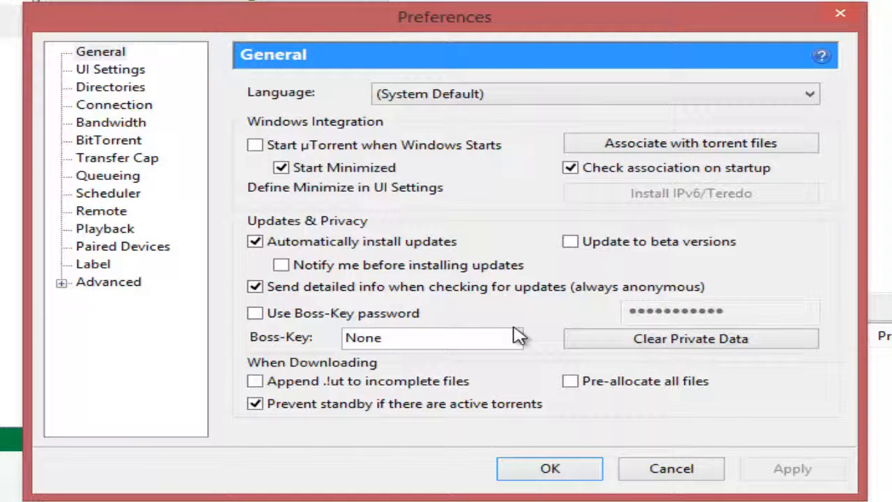
text(Alt + Q)
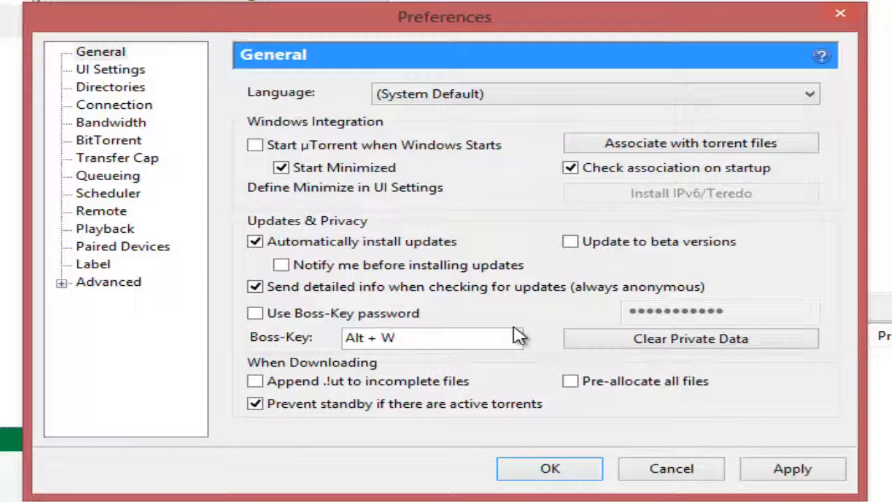
click(432, 337)
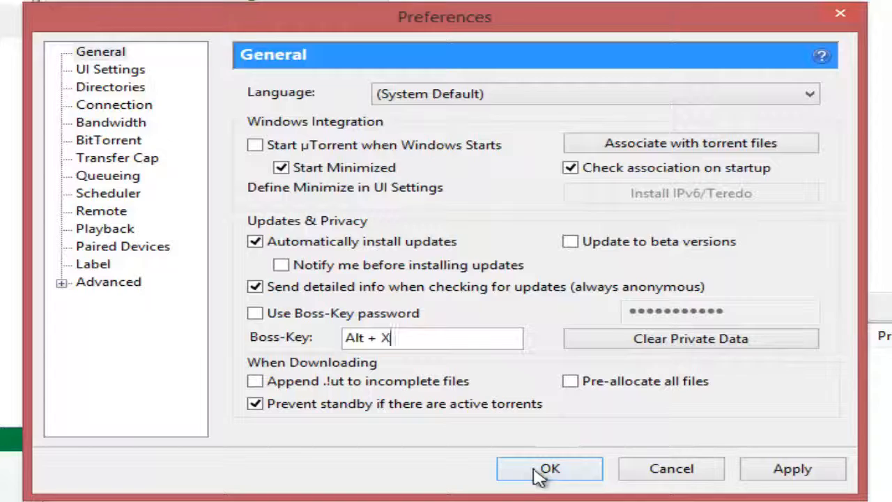
click(549, 469)
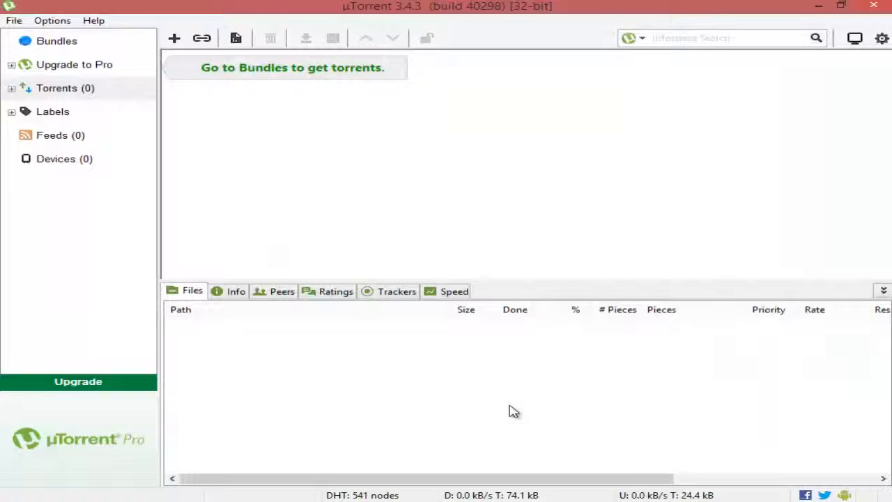
mouse_move(498, 176)
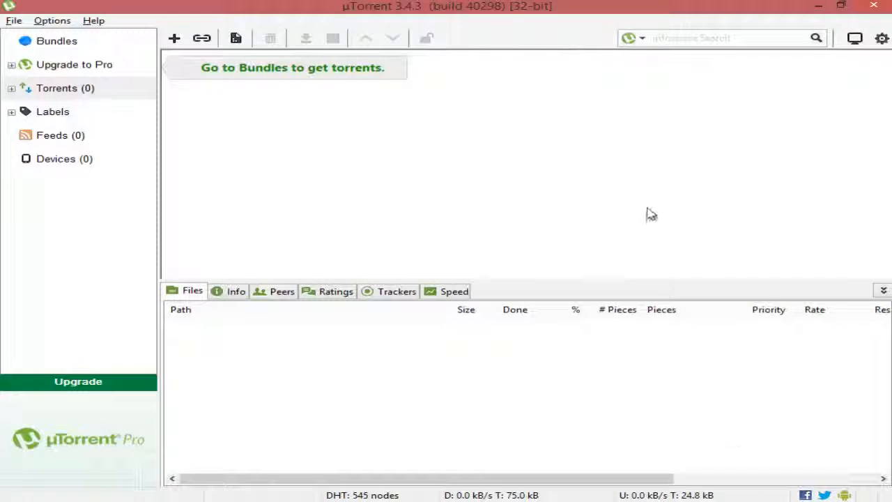
mouse_move(656, 151)
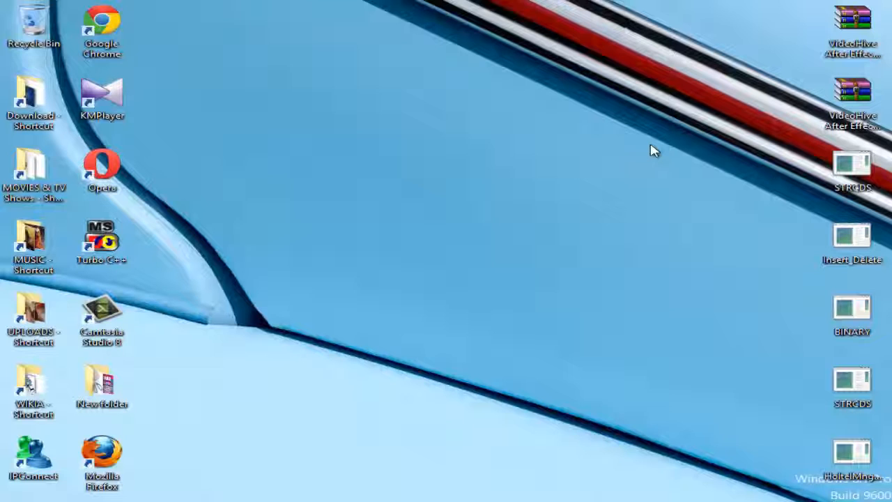
mouse_move(821, 448)
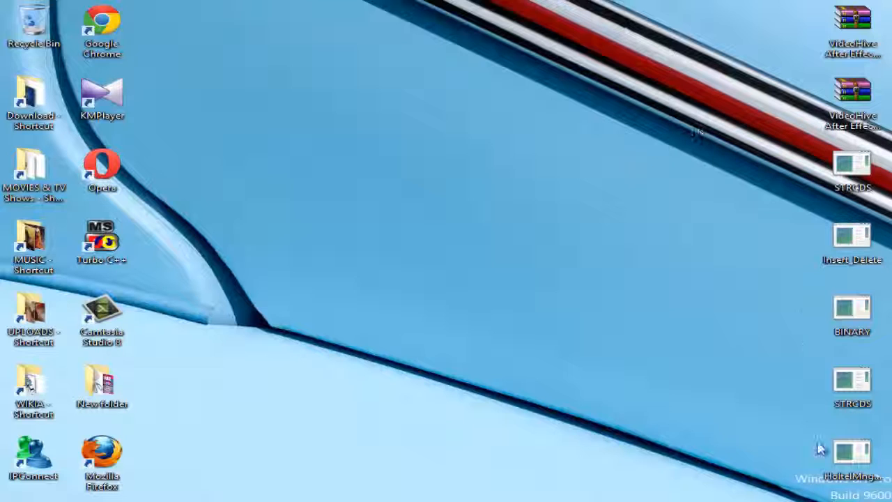
click(821, 451)
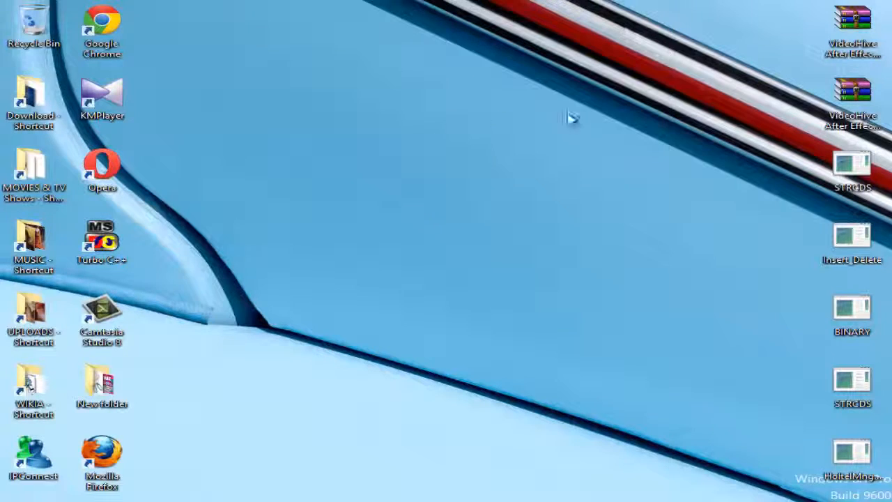
mouse_move(564, 85)
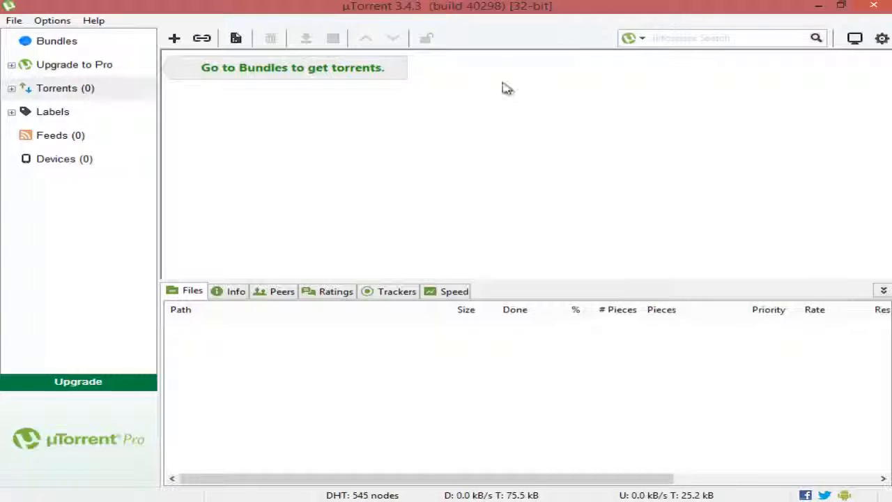
Step: Turn on Use Boss-Key password, enter a four-character password, and confirm Preferences
click(51, 20)
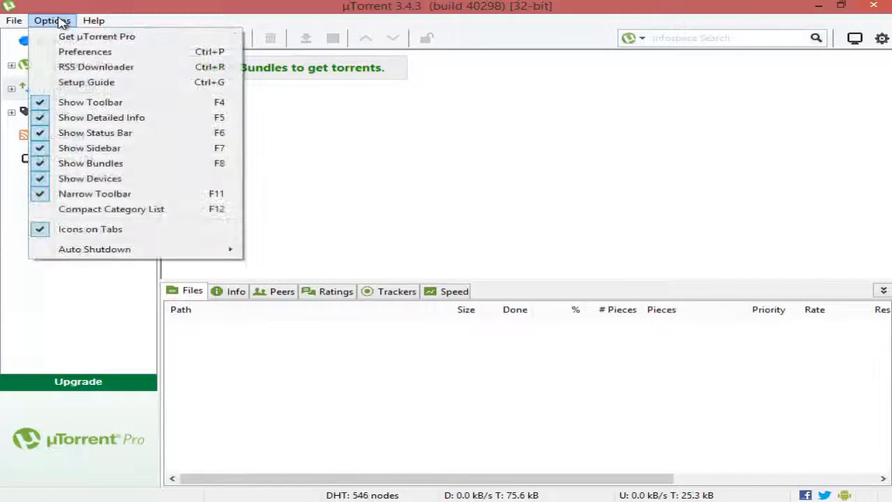
mouse_move(85, 51)
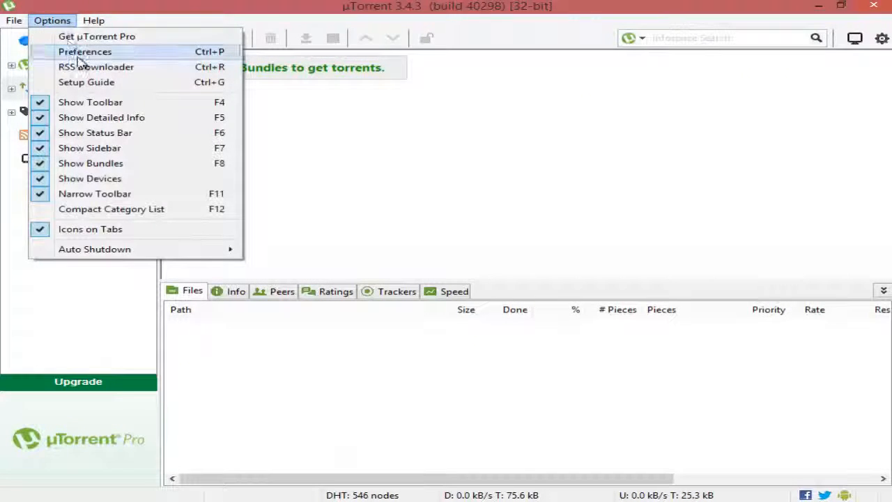
click(84, 52)
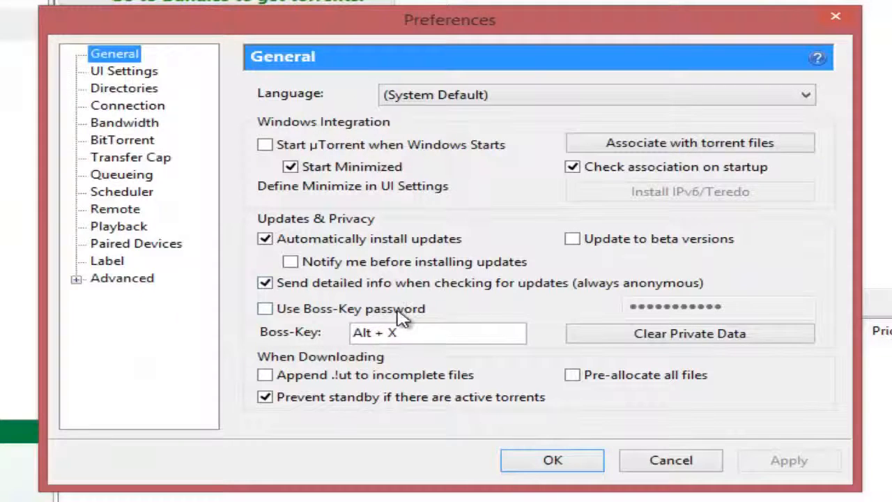
click(265, 308)
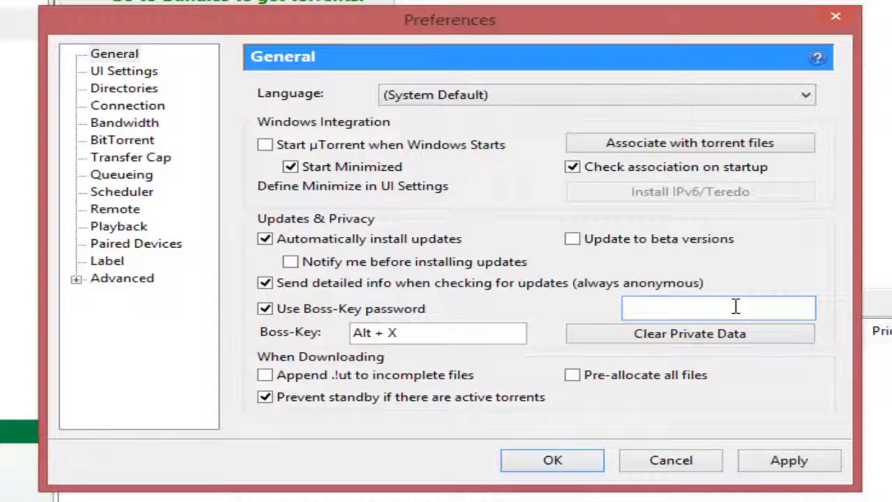
text(••)
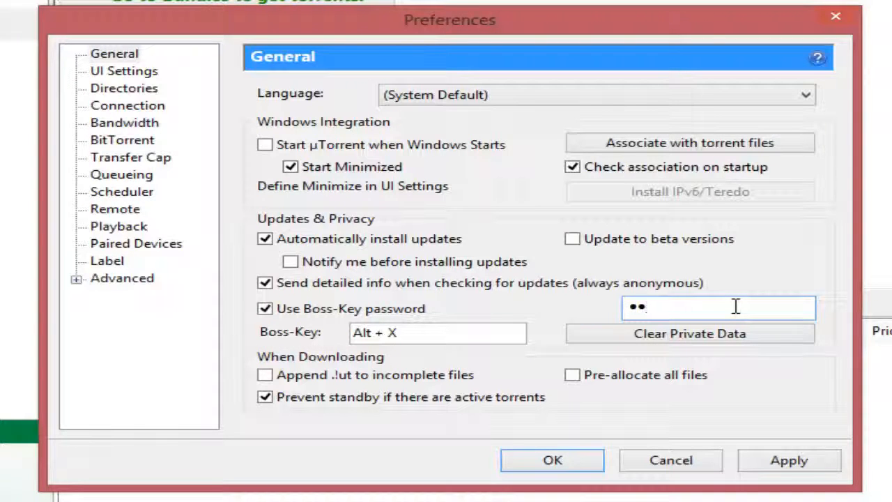
text(••)
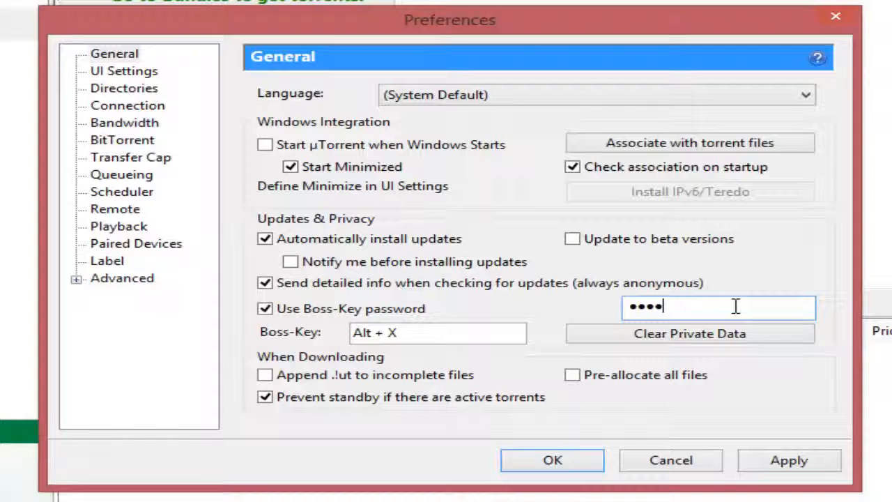
click(552, 460)
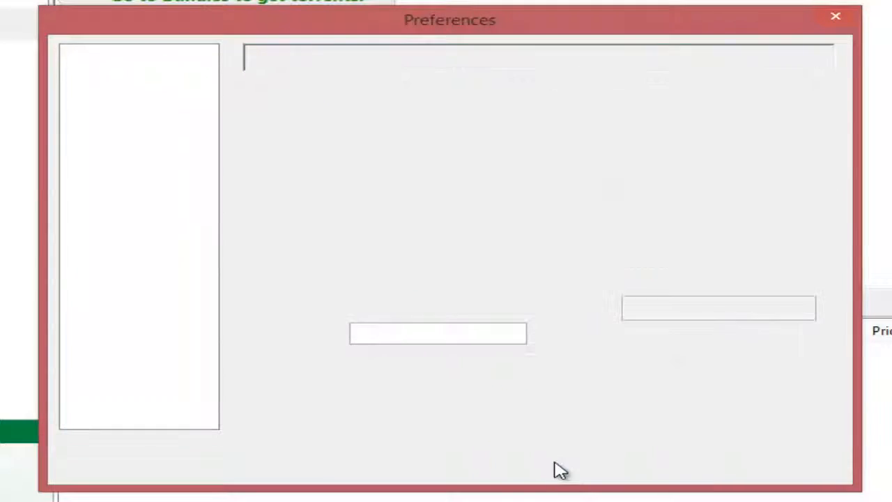
click(835, 16)
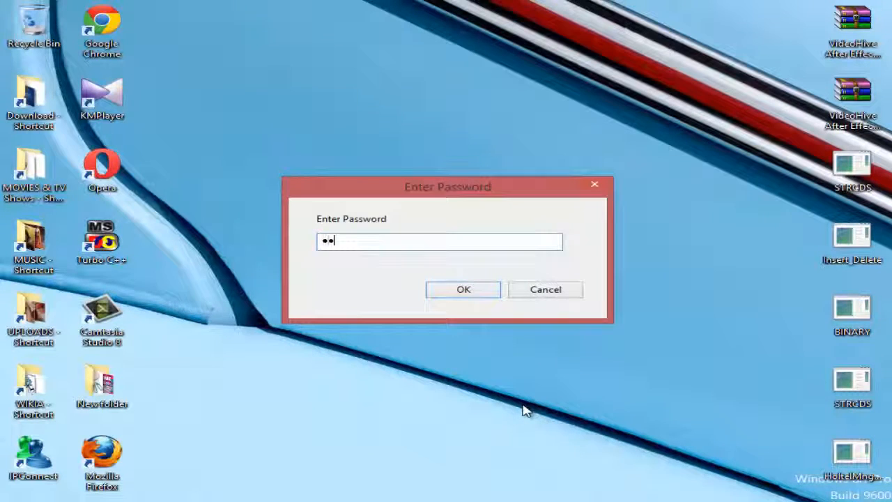
Step: Enter the four-character password in the Enter Password prompt to restore µTorrent
text(••)
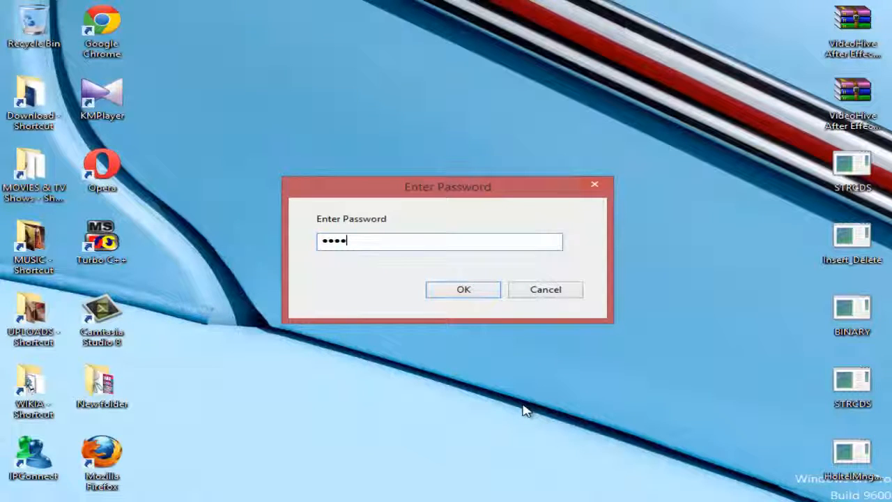
click(462, 289)
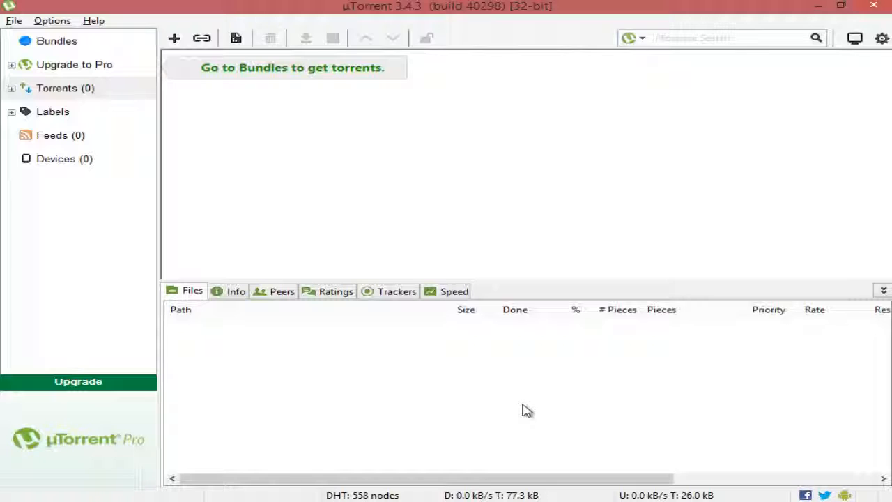
mouse_move(545, 290)
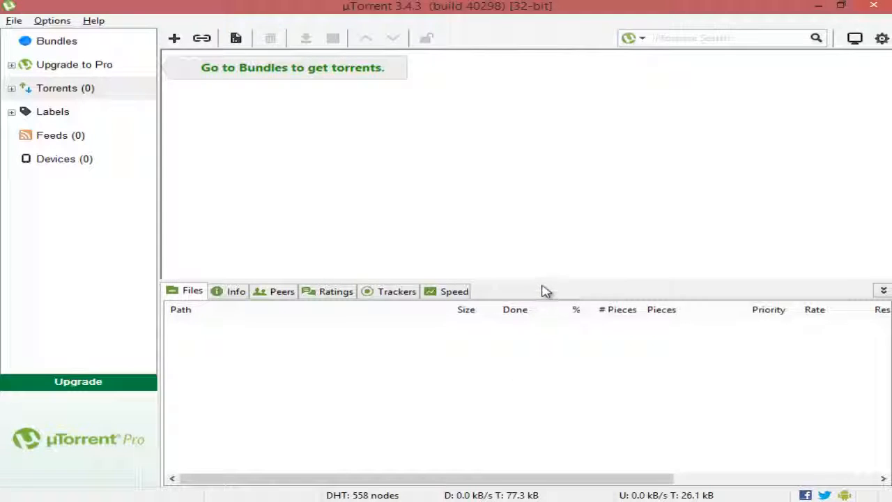